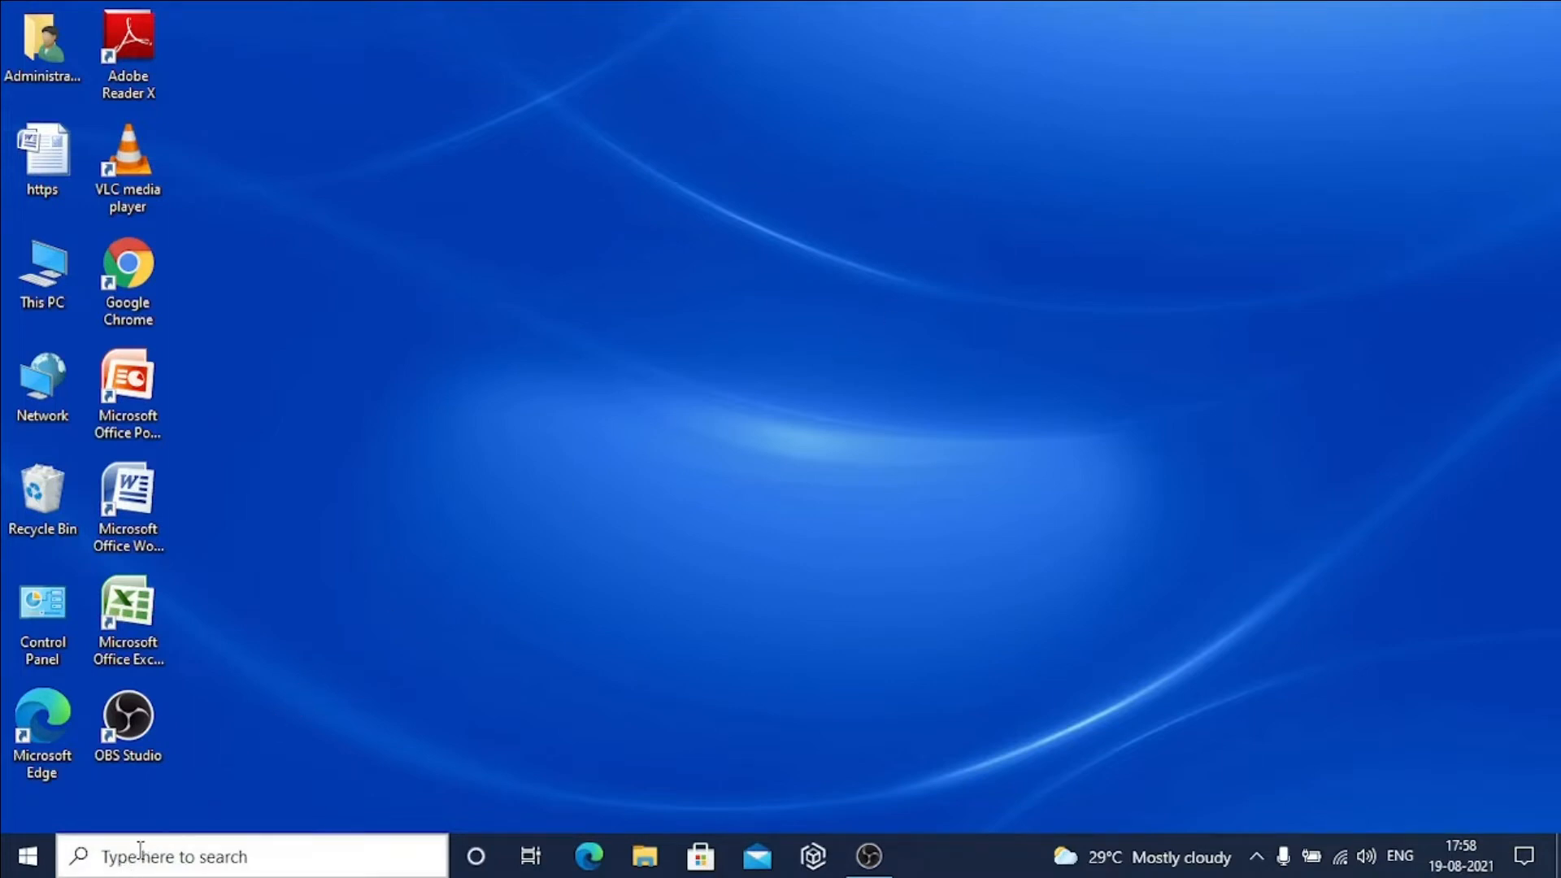
pyautogui.moveTo(1449, 23)
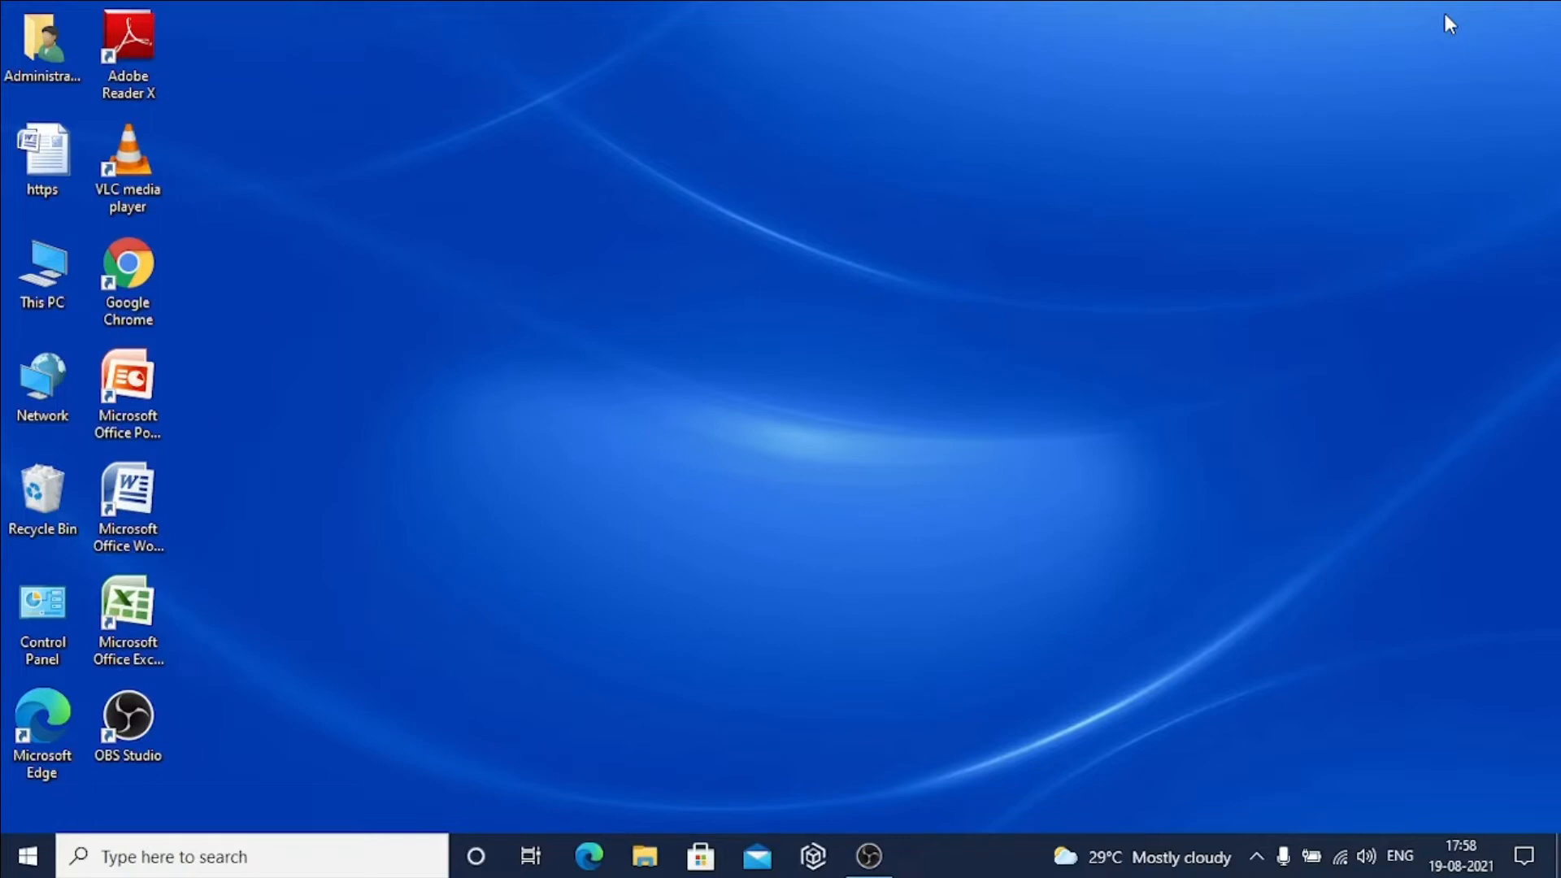
pyautogui.moveTo(844, 356)
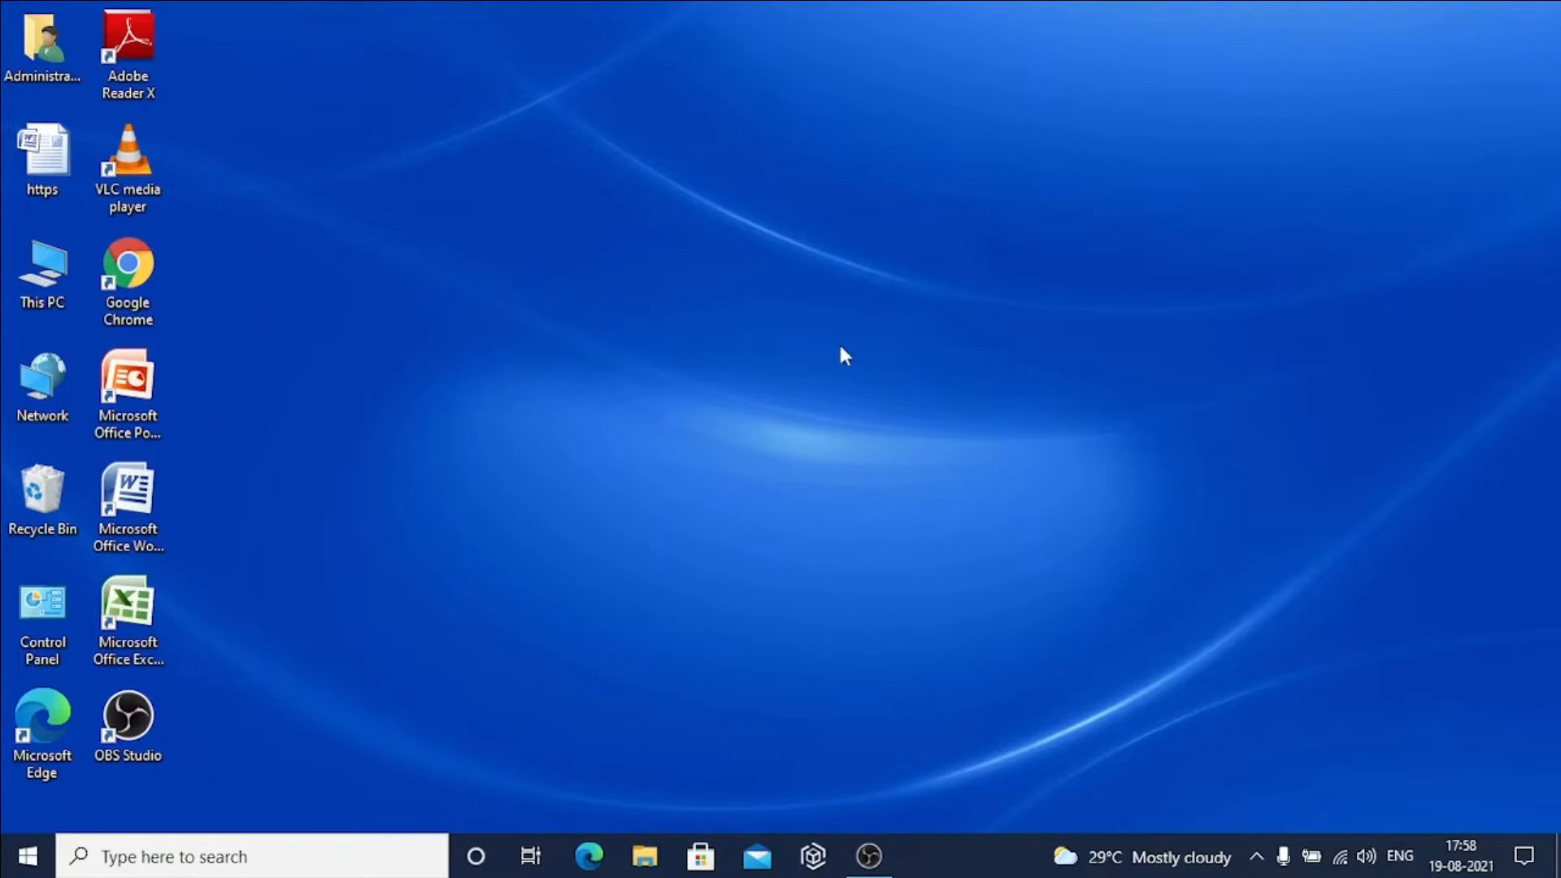
pyautogui.moveTo(1448, 25)
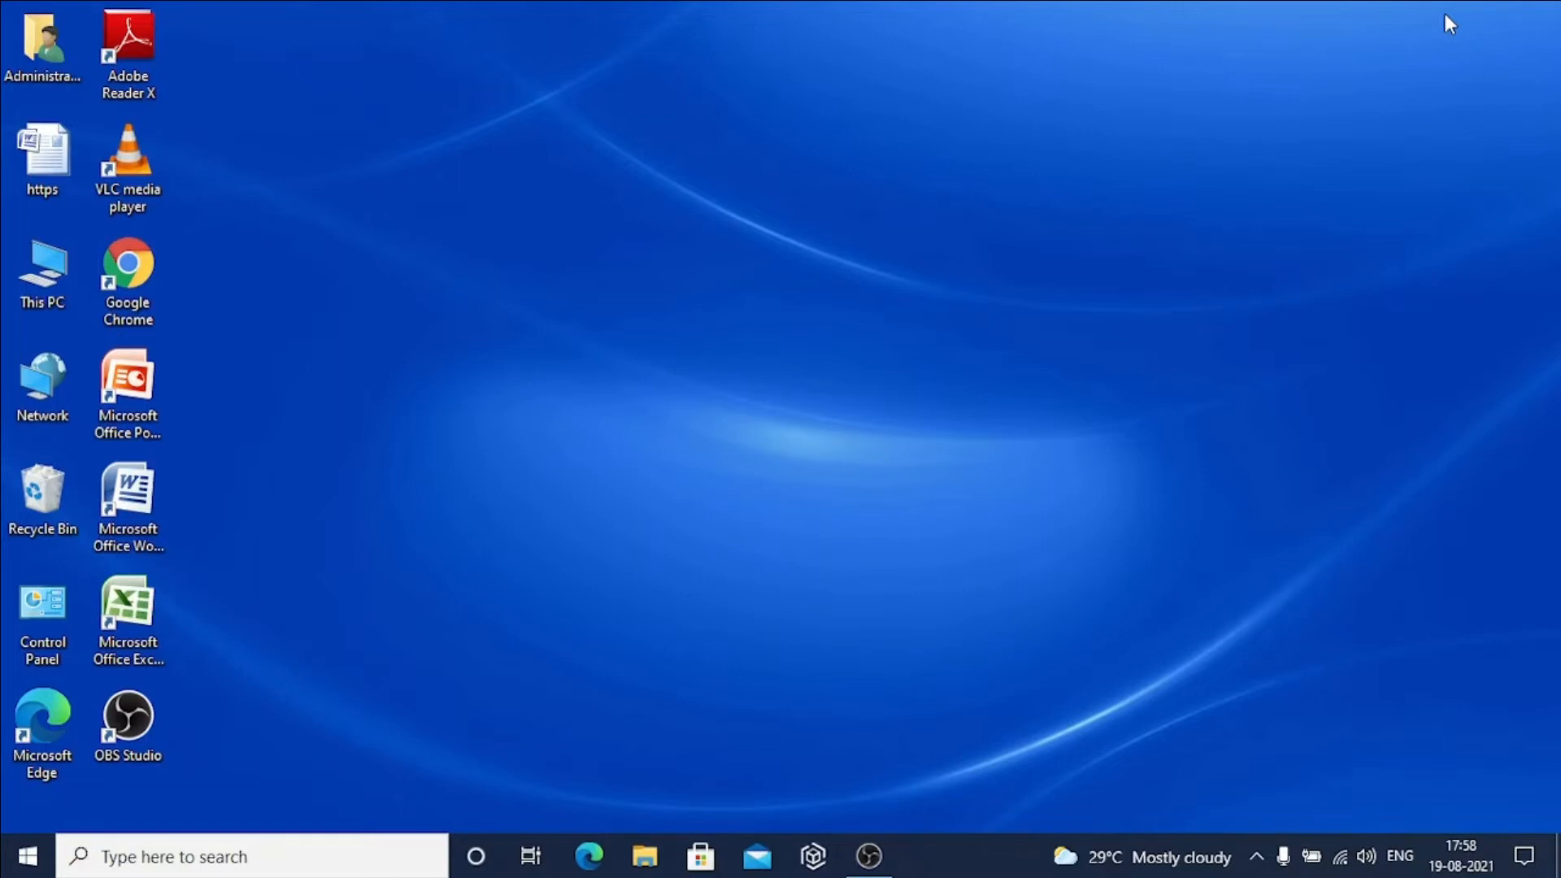
pyautogui.moveTo(842, 356)
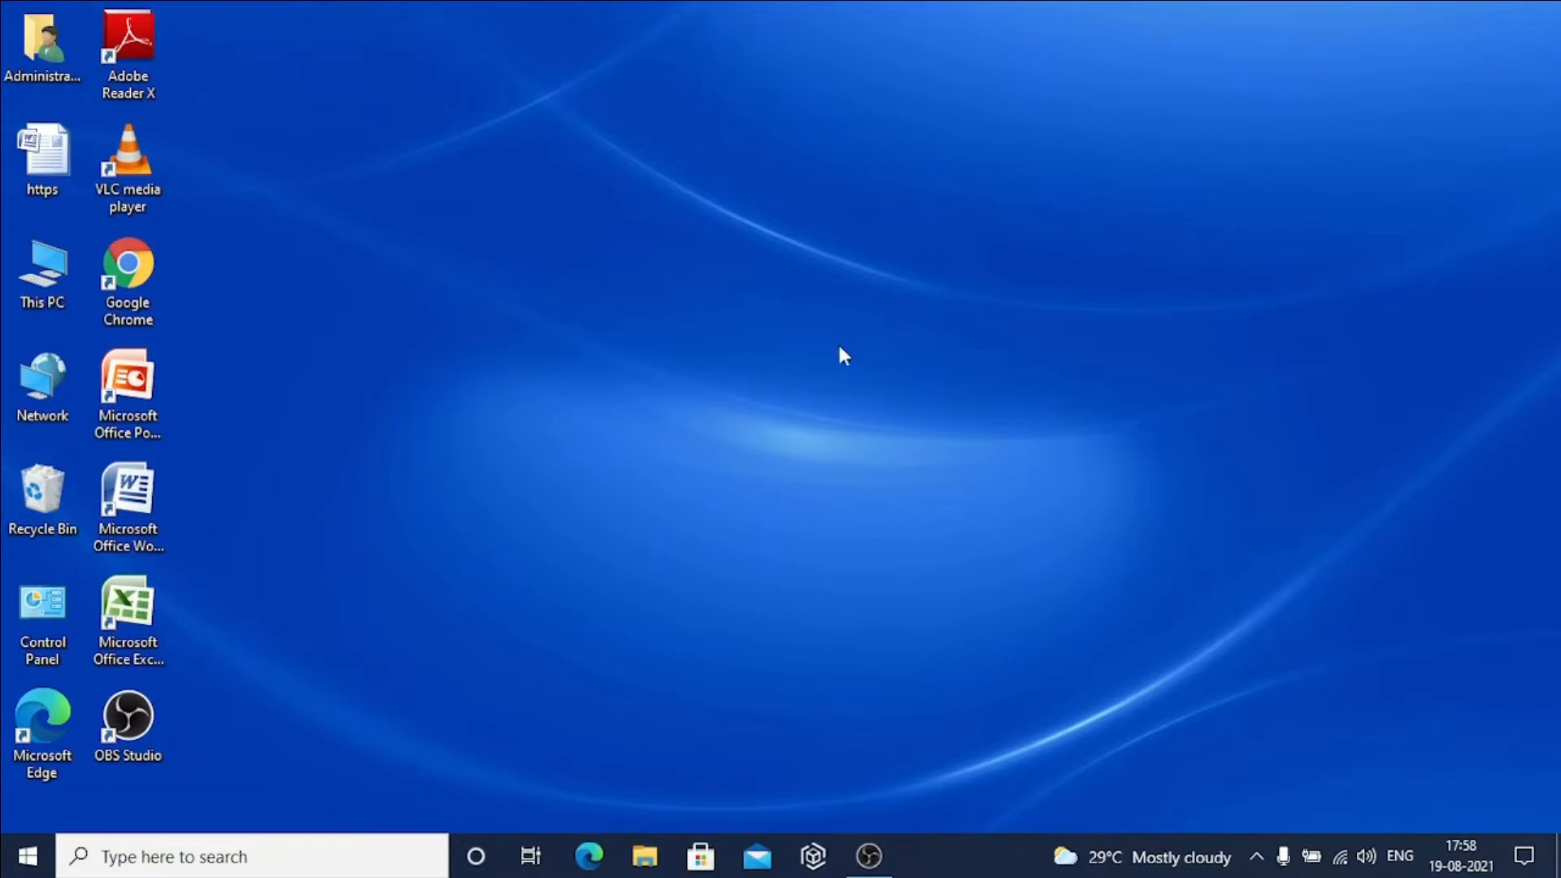
pyautogui.moveTo(1449, 24)
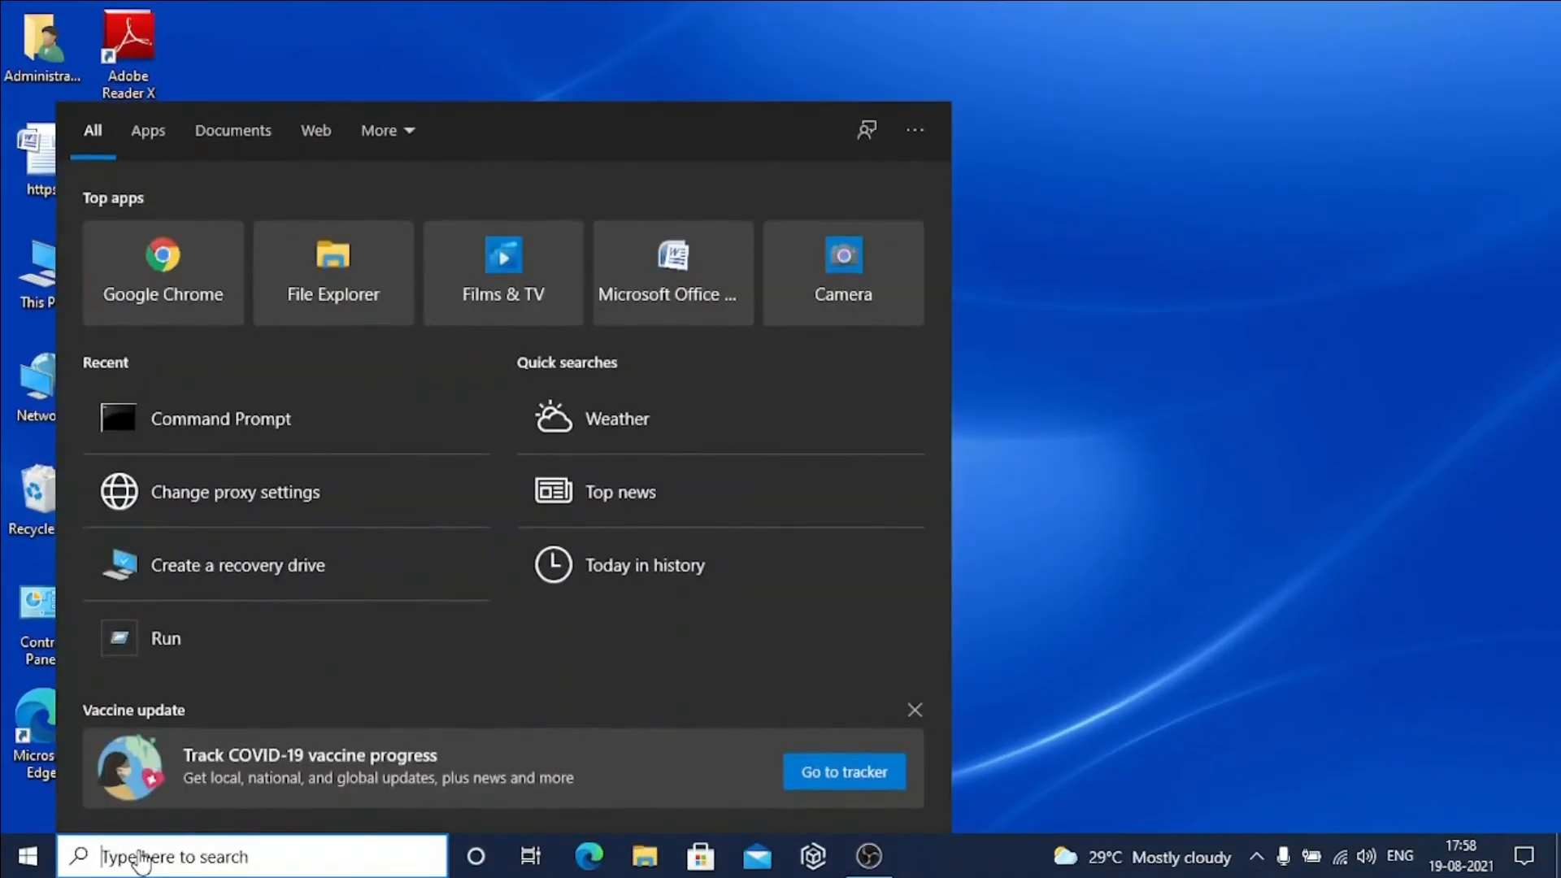
# Search for cmd and launch Command Prompt as administrator.
pyautogui.write('cmd')
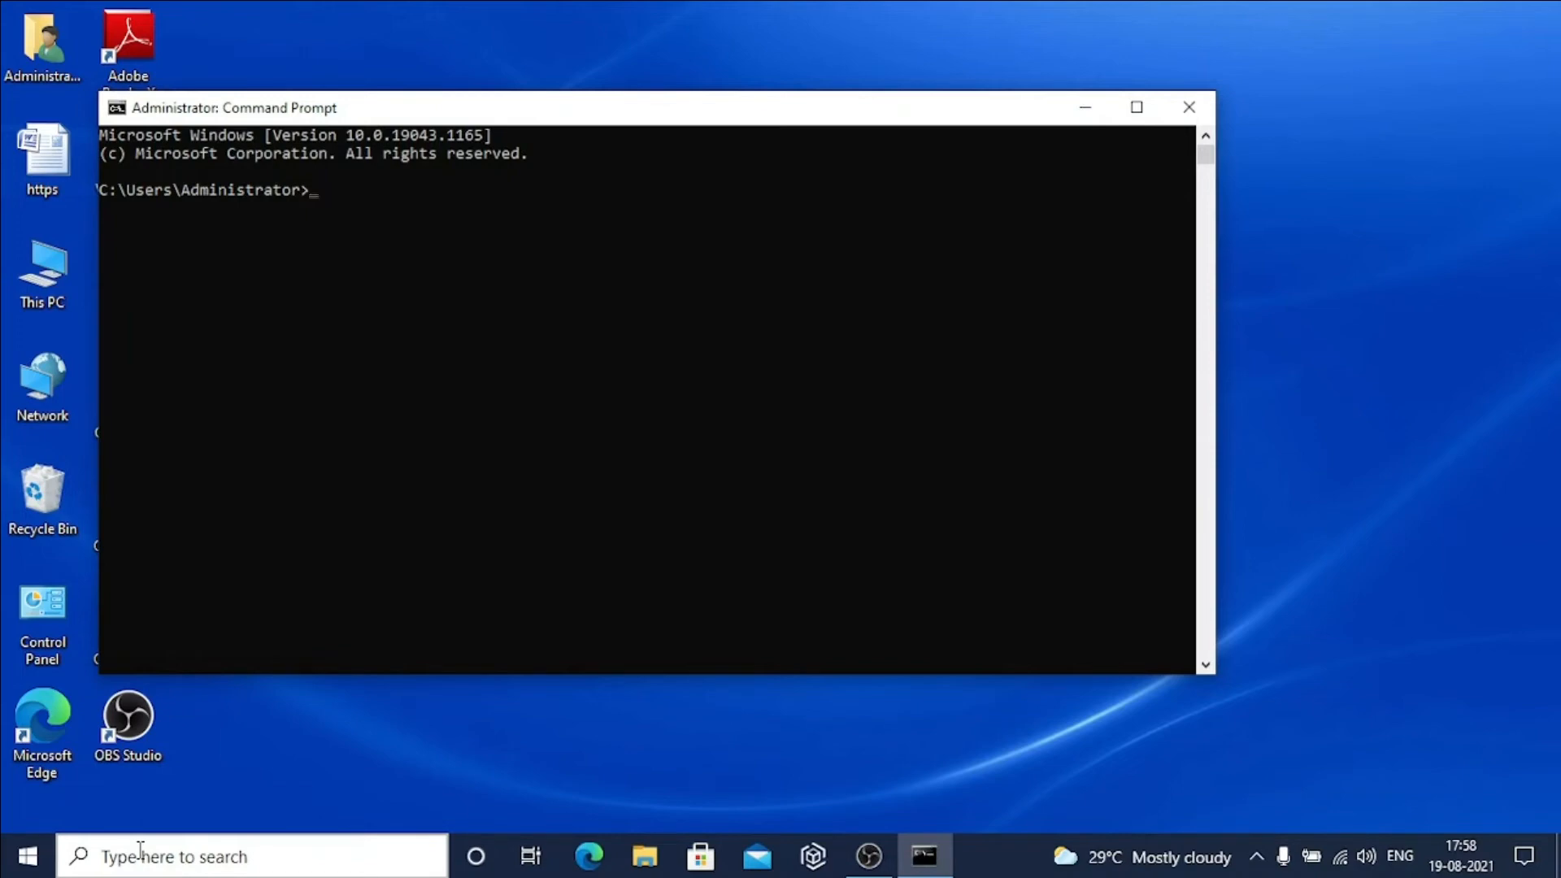
# Run slmgr -dli to display the Windows license type details.
pyautogui.write('sl')
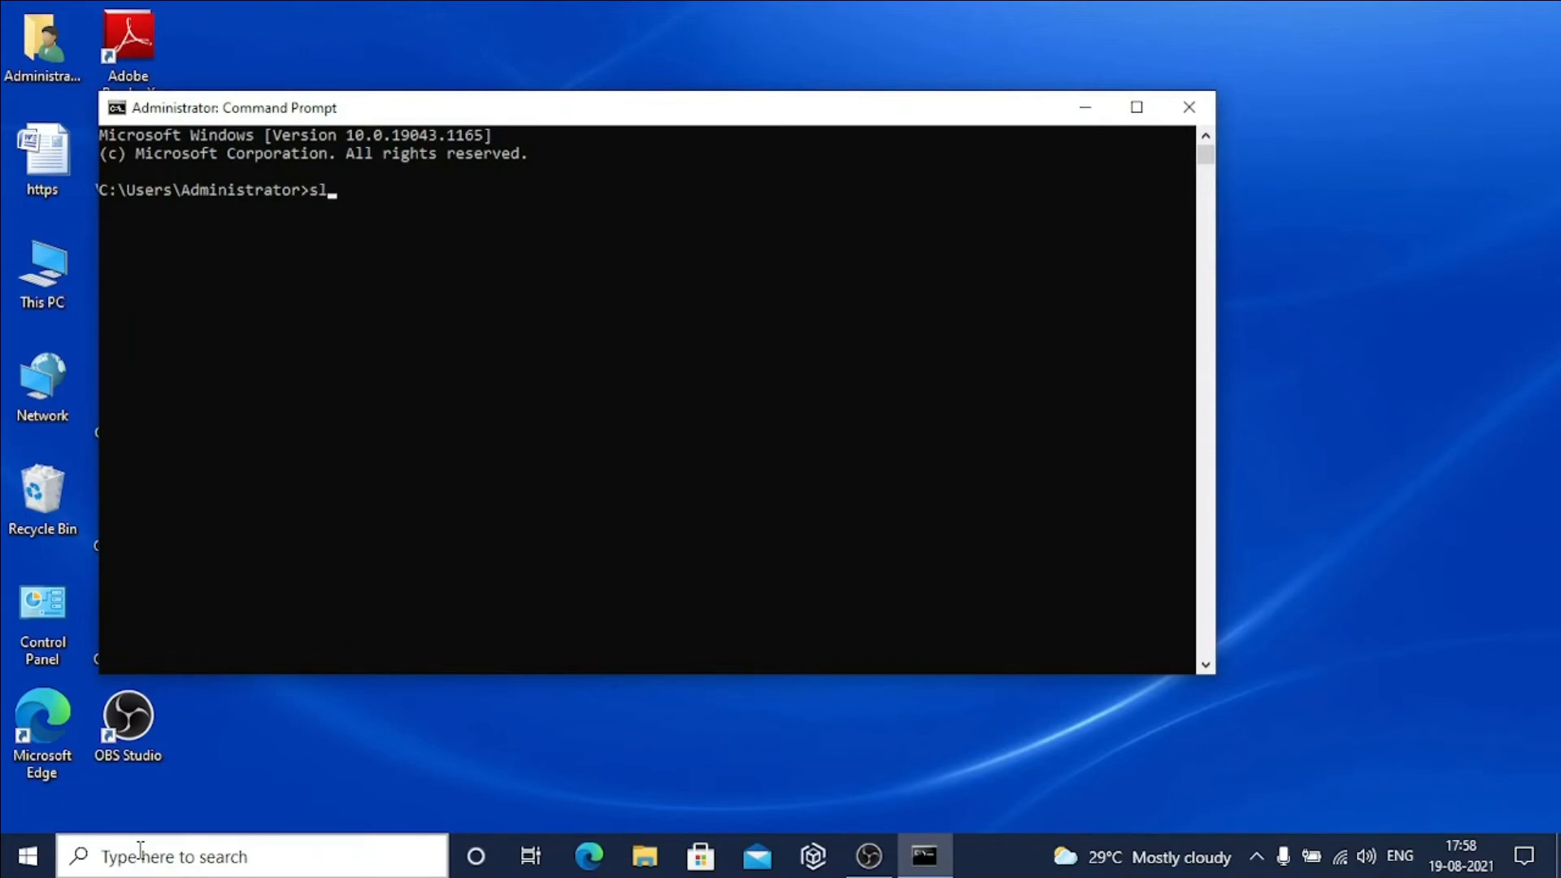
pyautogui.write('m')
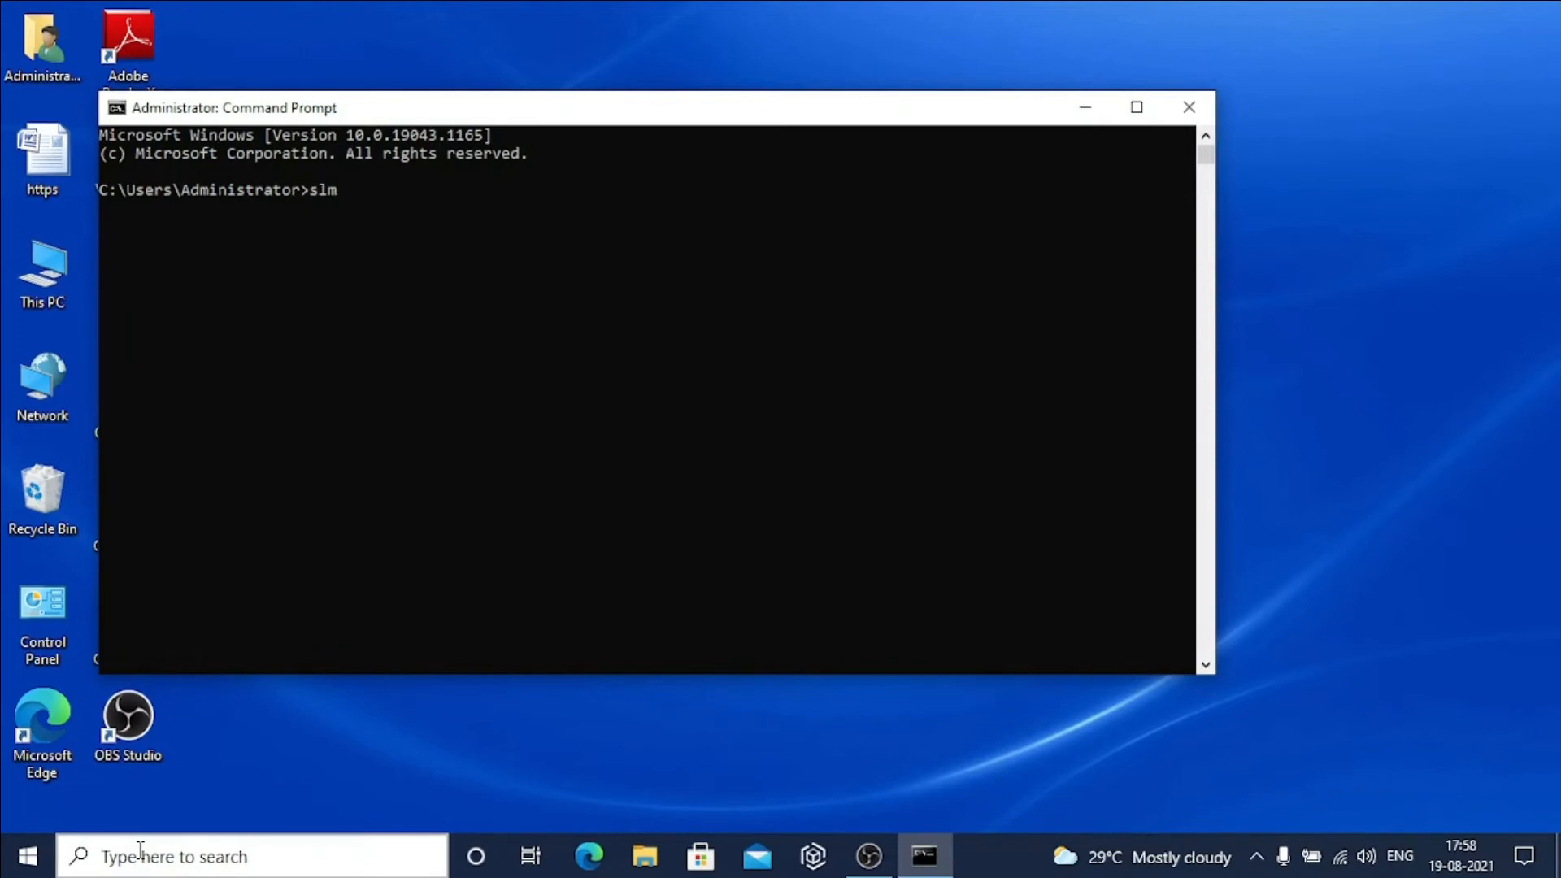
pyautogui.write('gr')
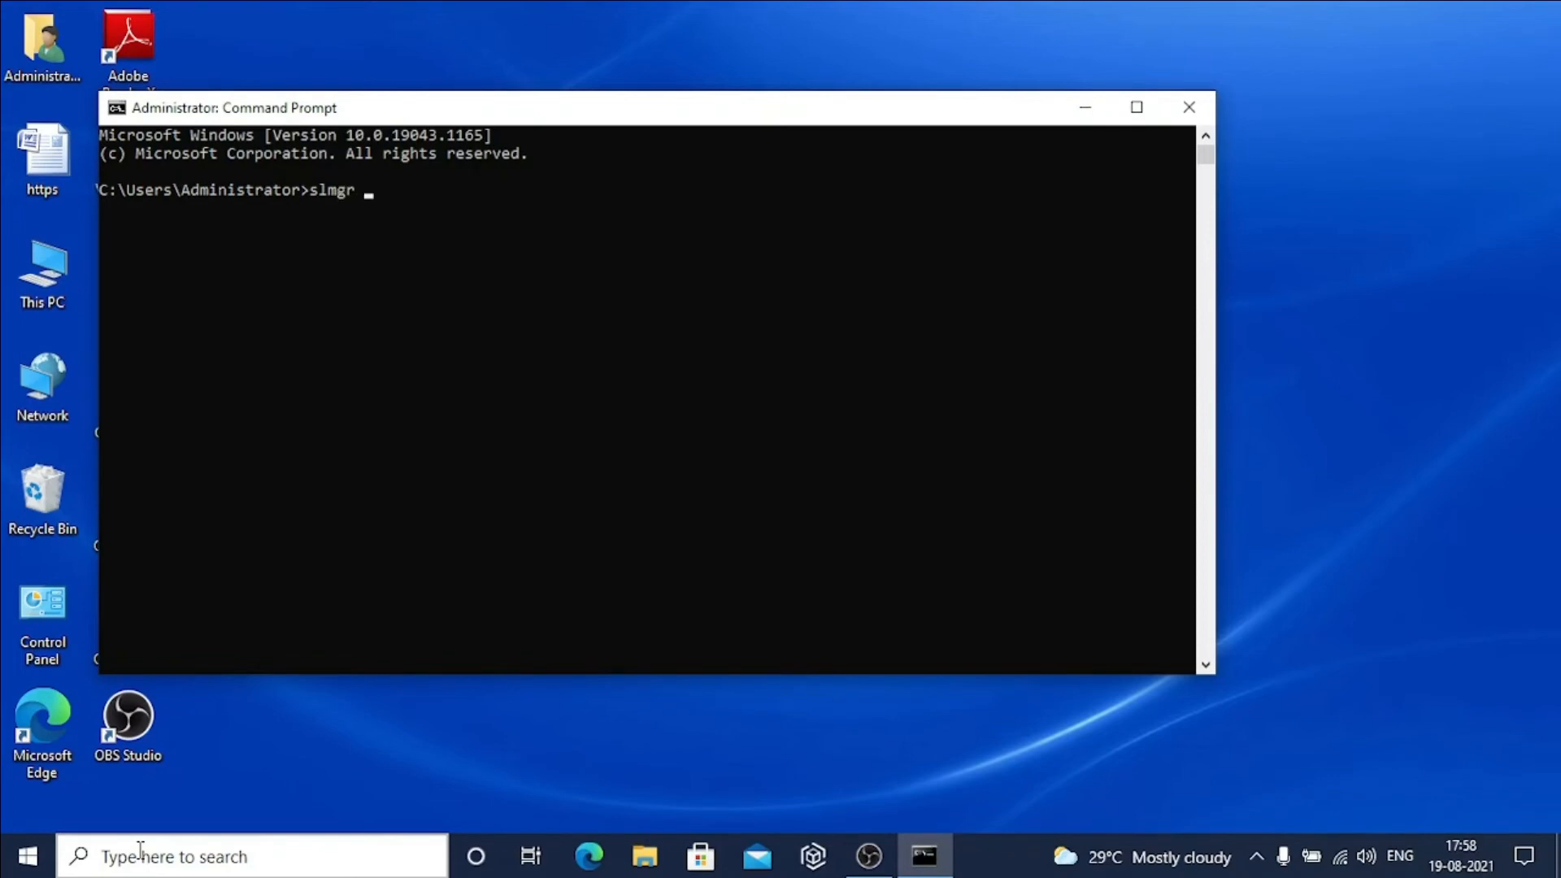
pyautogui.write('-d')
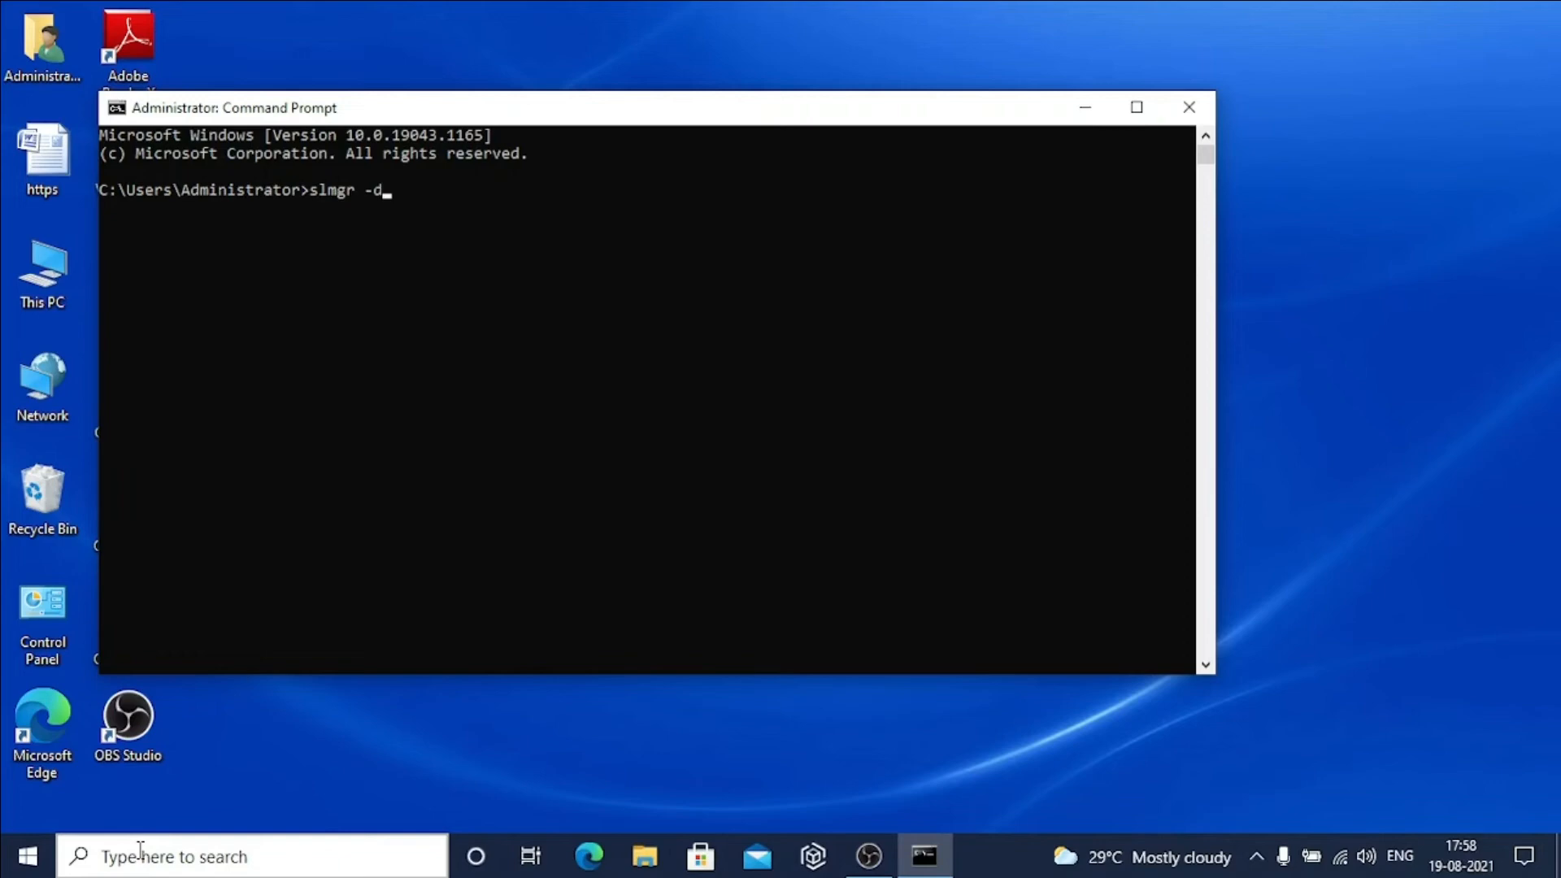
pyautogui.write('li')
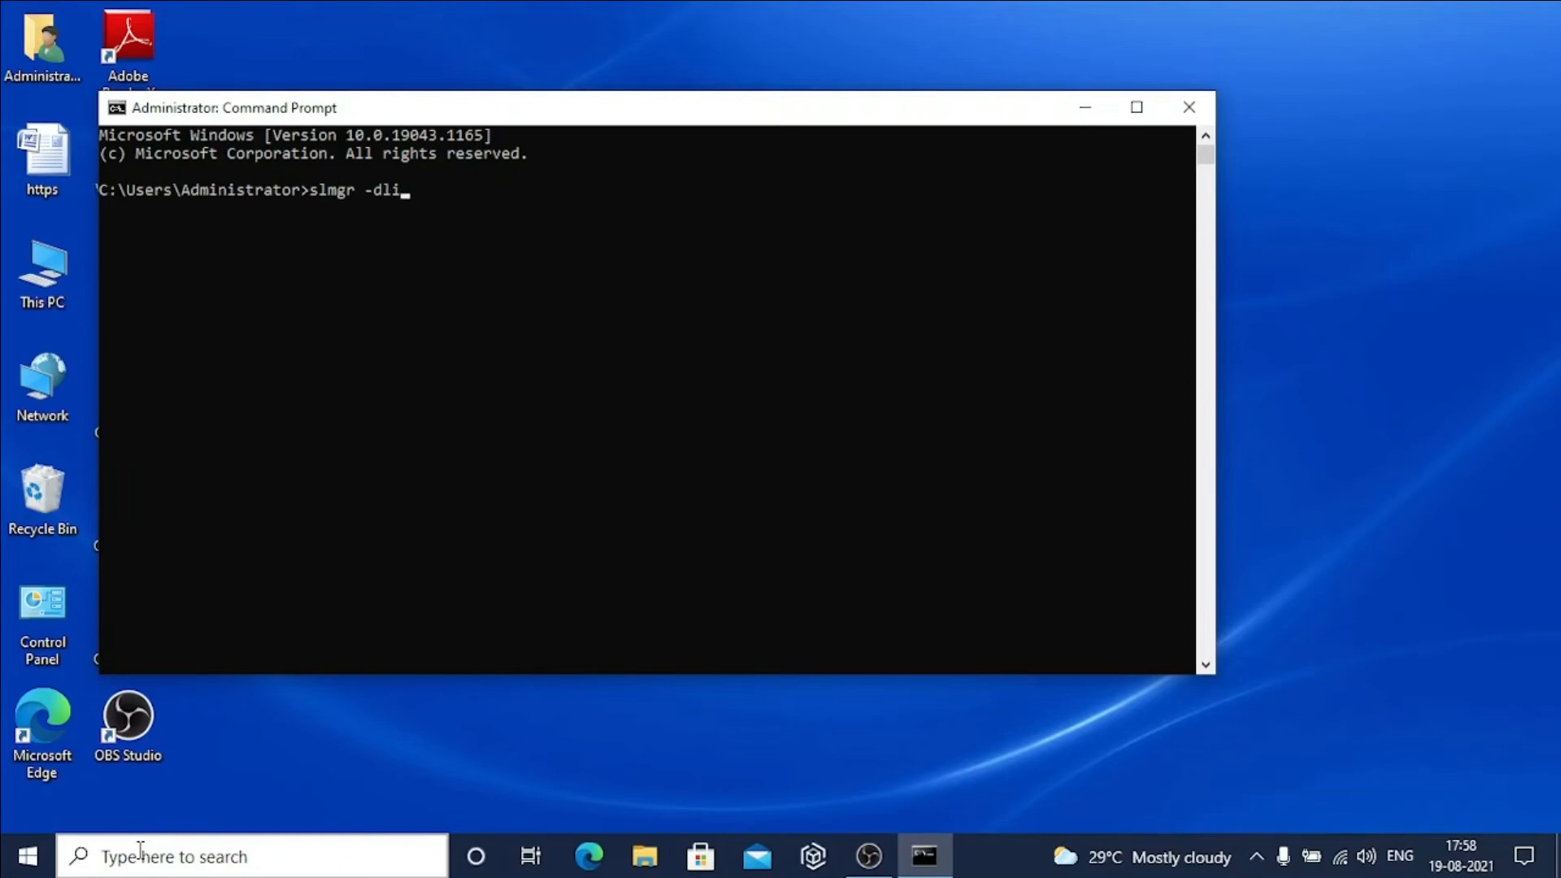
pyautogui.press('enter')
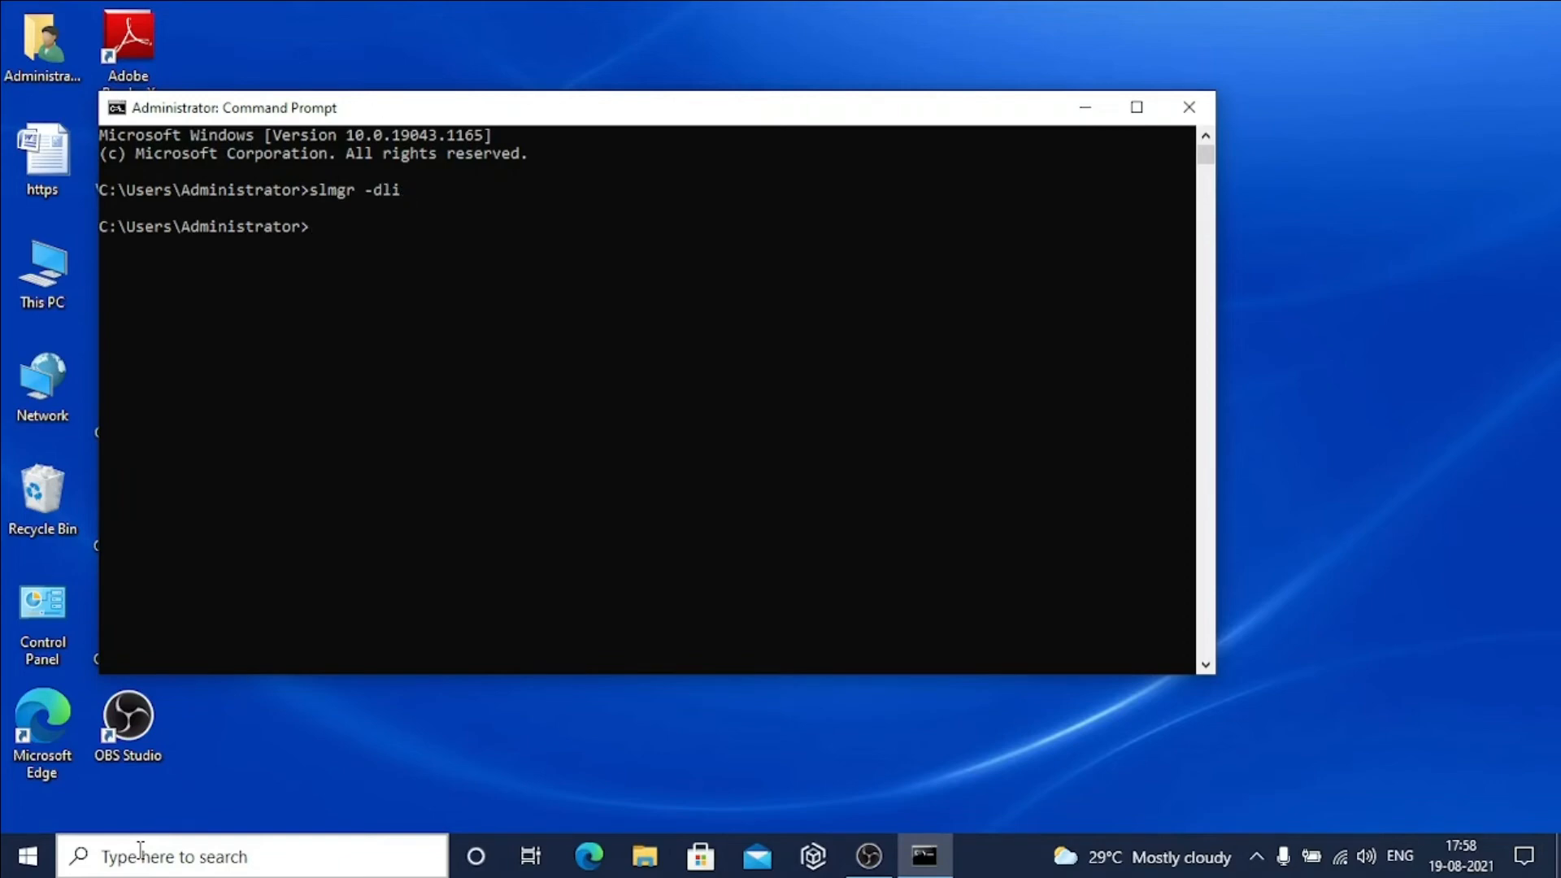